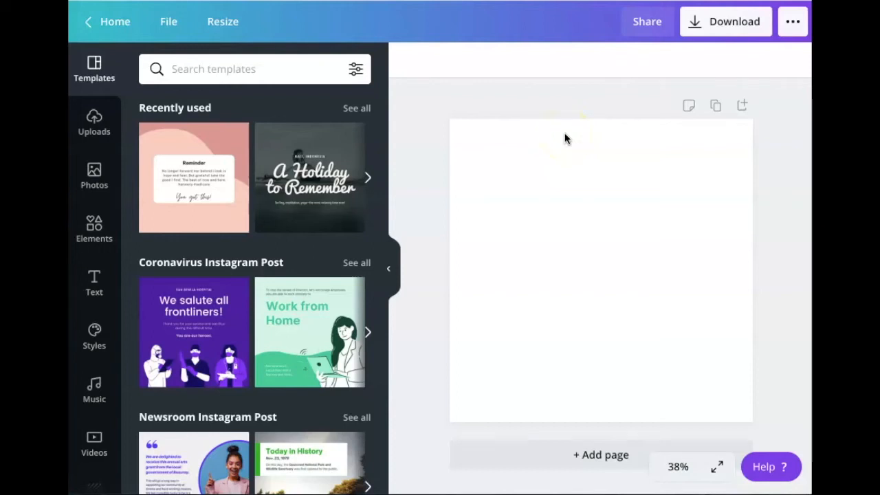
mouse_move(124, 198)
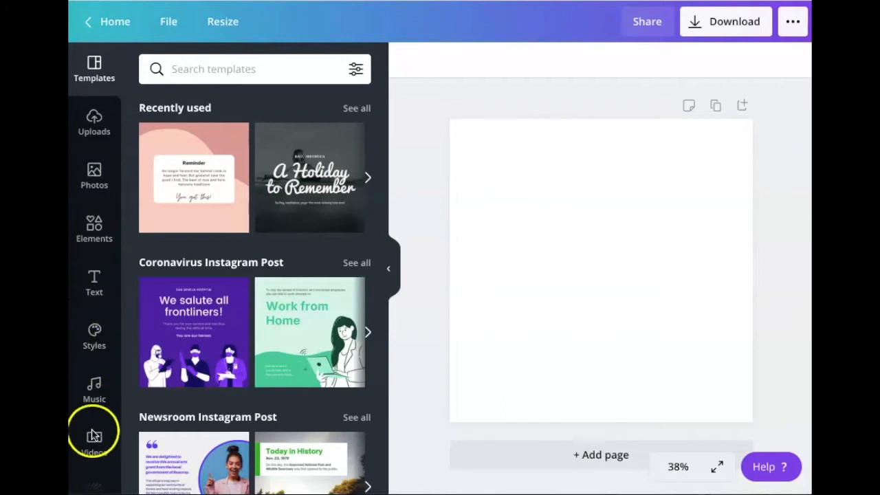
Step: Add the lighthouse photo from The Creative Bodega folder onto the blank page
scroll("down", 3)
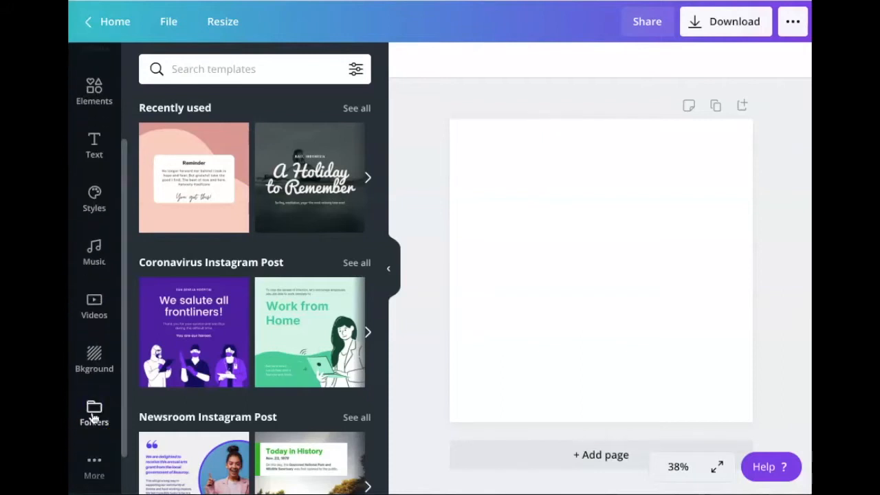
left_click(94, 412)
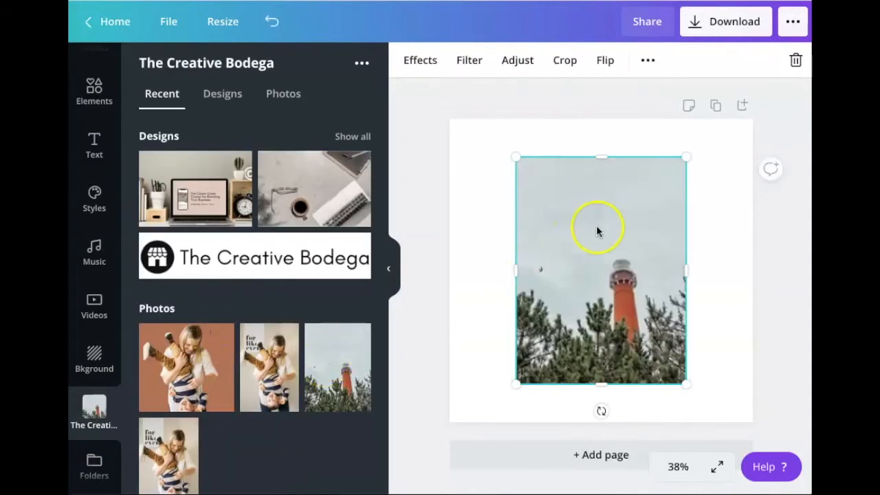
Step: Set the lighthouse photo as the page background so it fills page 1 edge to edge
right_click(598, 231)
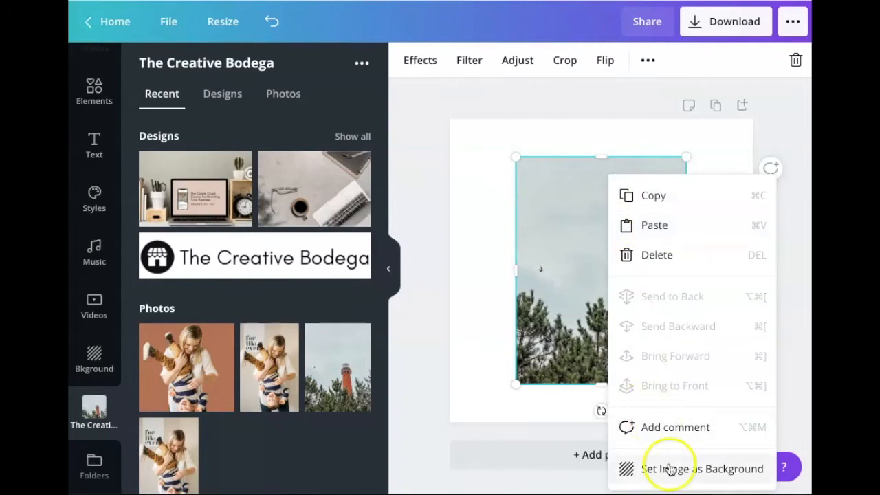
left_click(701, 468)
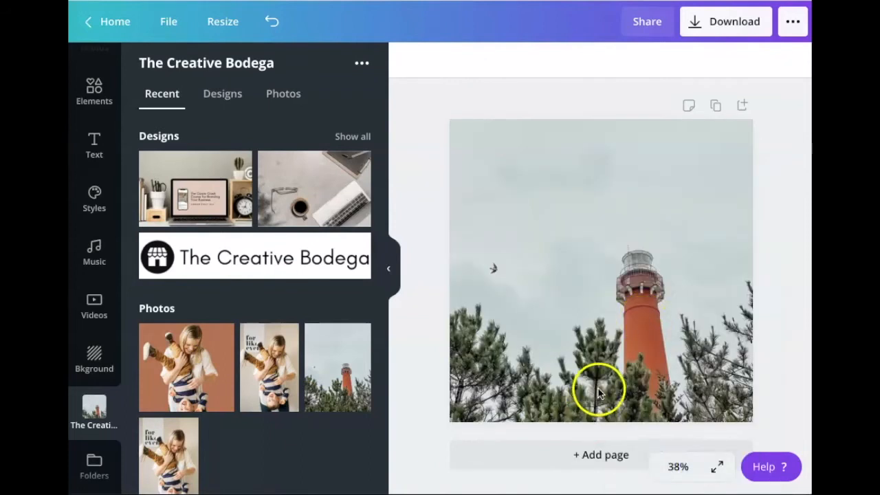
mouse_move(612, 256)
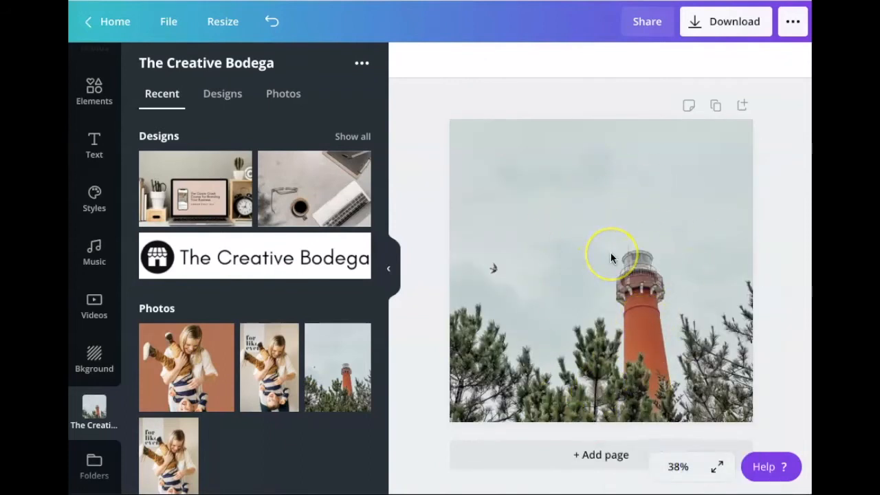
mouse_move(599, 453)
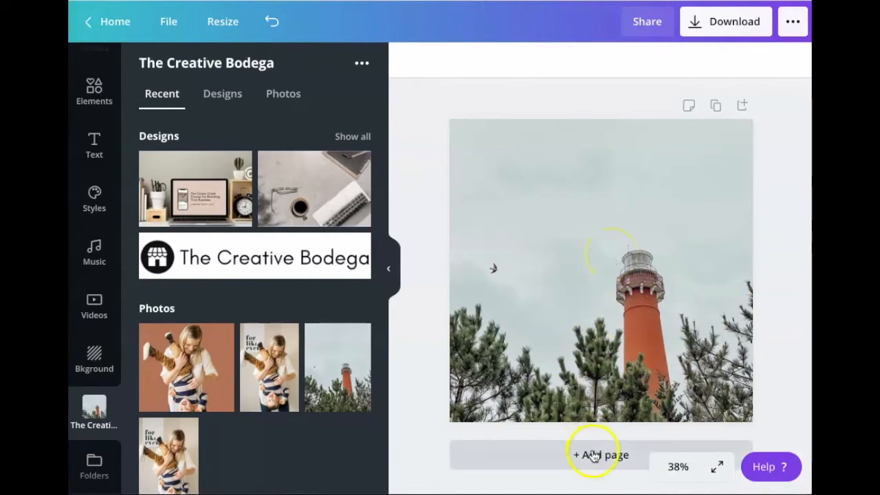
Step: Add a blank page 2 and show its background colours down to the Photo Colors swatches
left_click(599, 454)
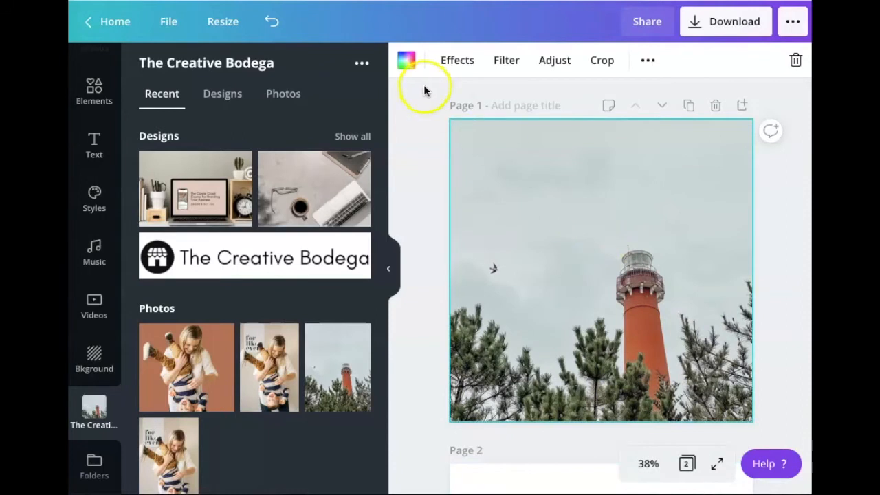
mouse_move(407, 61)
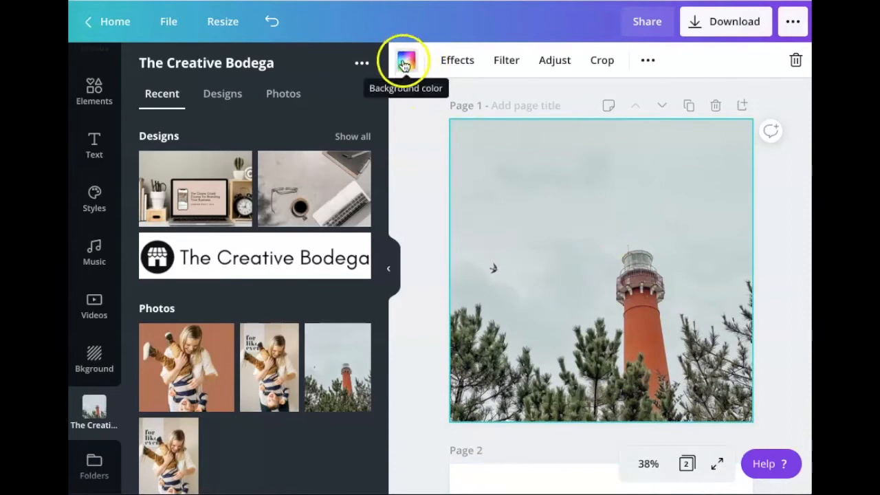
left_click(405, 61)
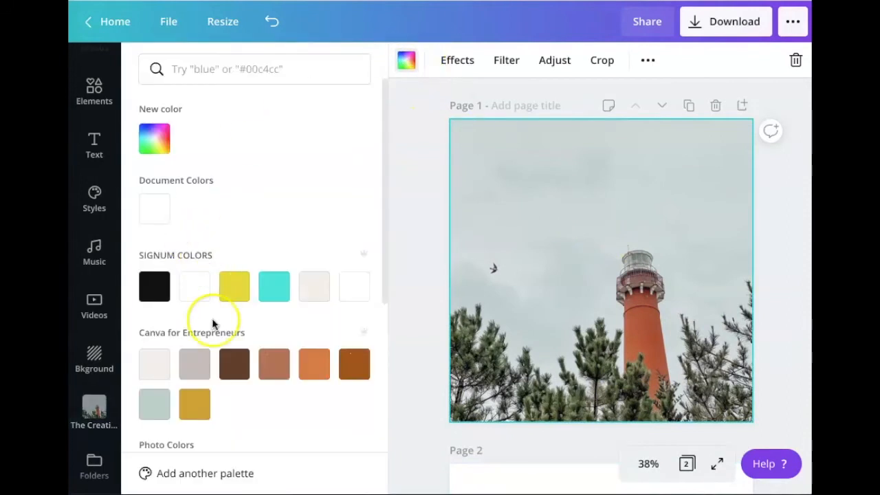
scroll("down", 3)
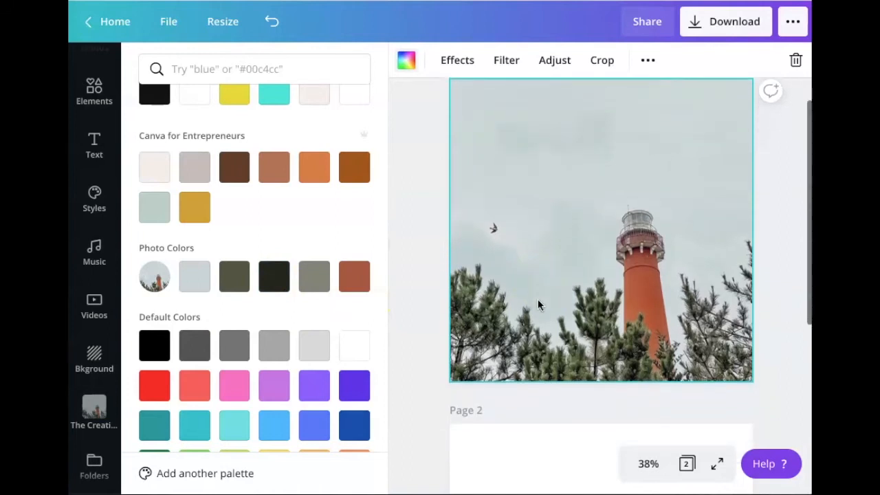
scroll("down", 3)
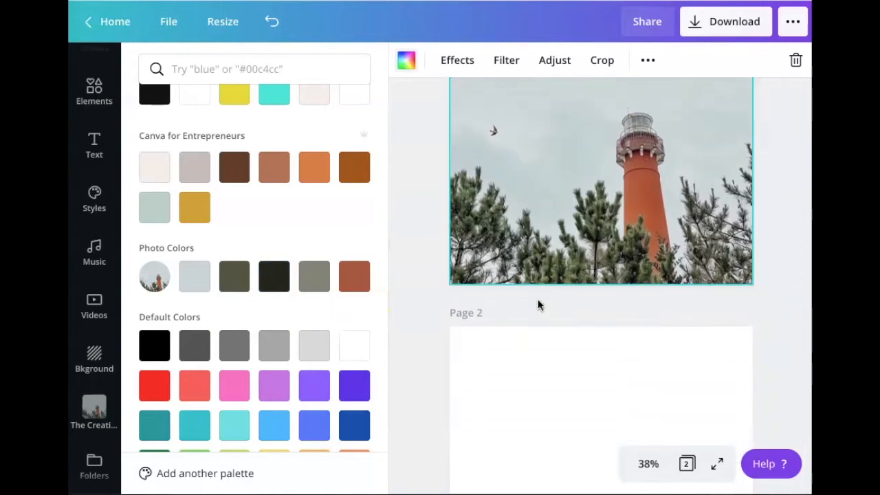
scroll("down", 3)
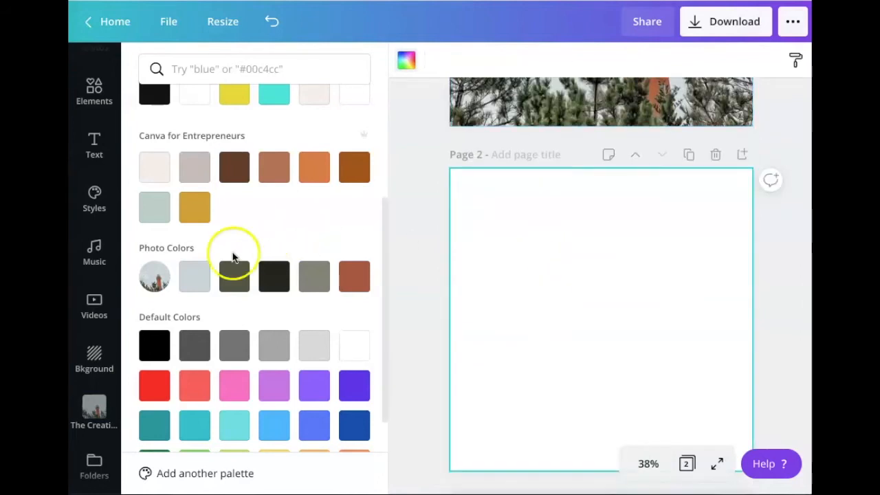
Step: Fill pages 2-5 with the photo's pale grey, dark olive, warm grey and rust, adding pages as needed
left_click(195, 277)
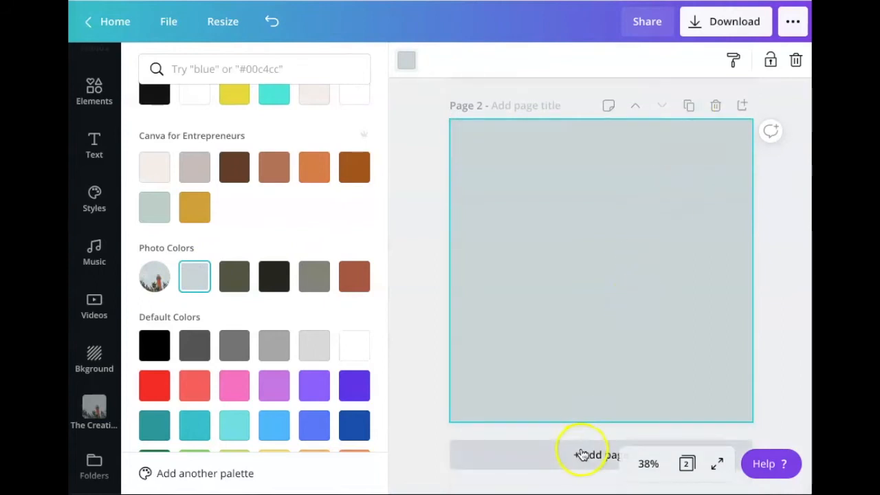
left_click(588, 454)
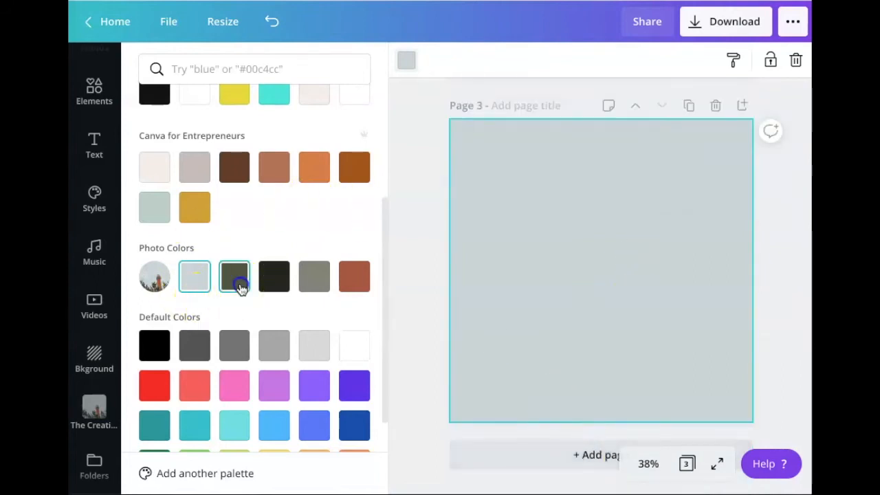
left_click(233, 275)
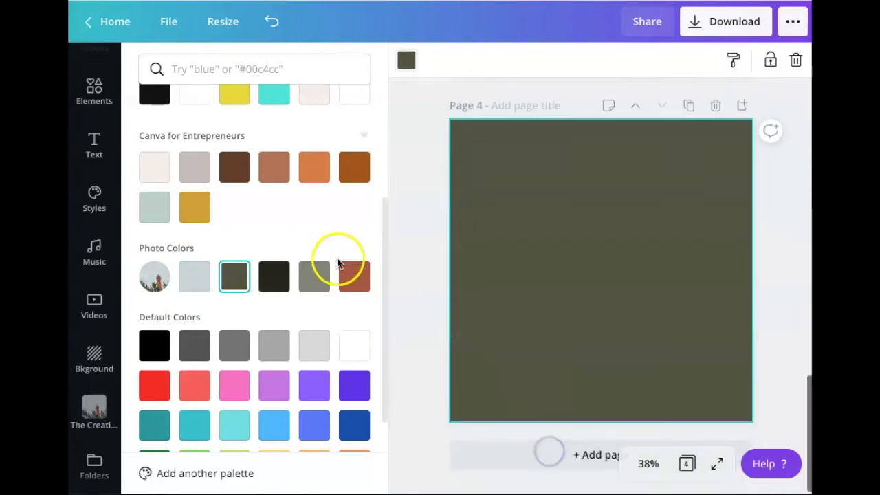
left_click(314, 275)
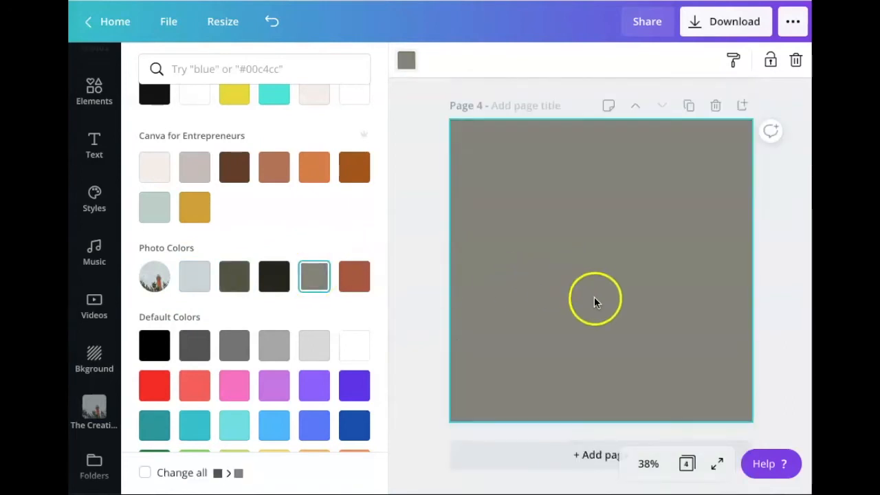
left_click(354, 275)
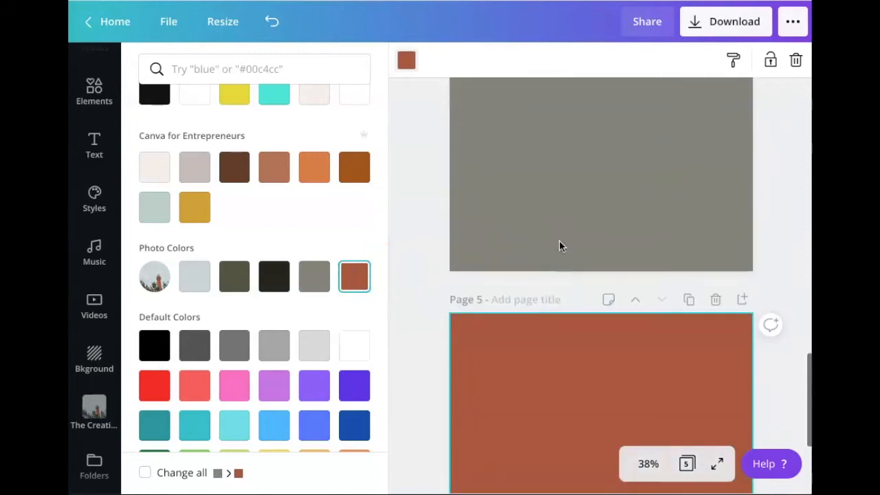
scroll("up", 3)
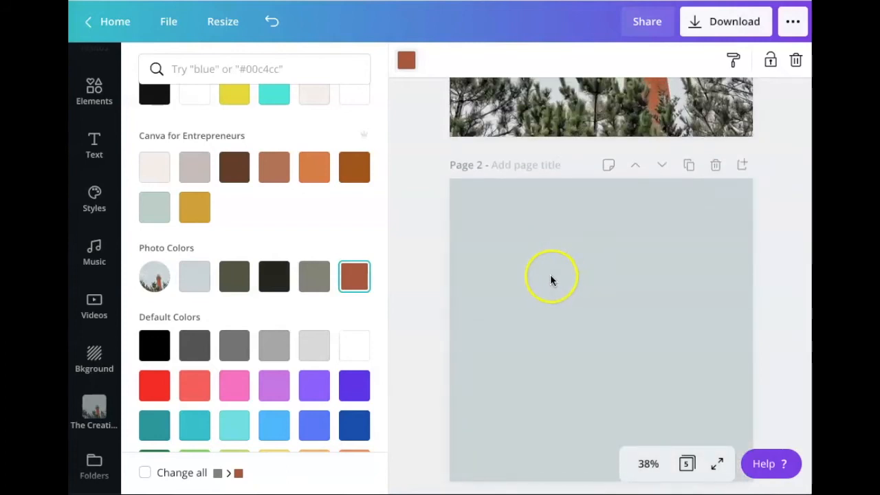
Step: Read page 2's pale grey as #C9D5D7 in the colour picker and add a text box for its label
left_click(194, 275)
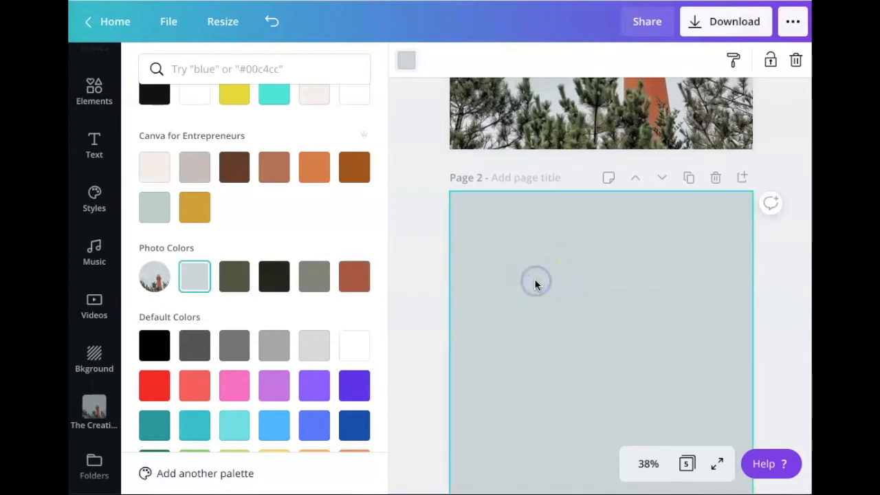
mouse_move(407, 61)
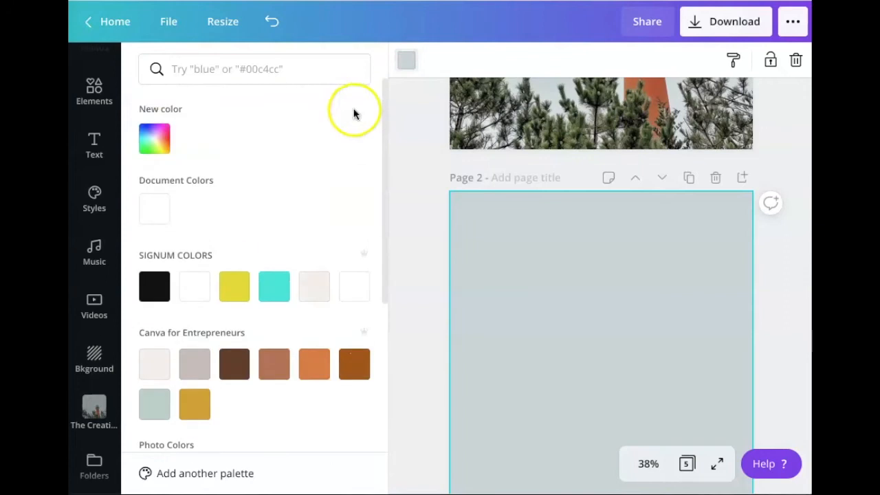
left_click(154, 137)
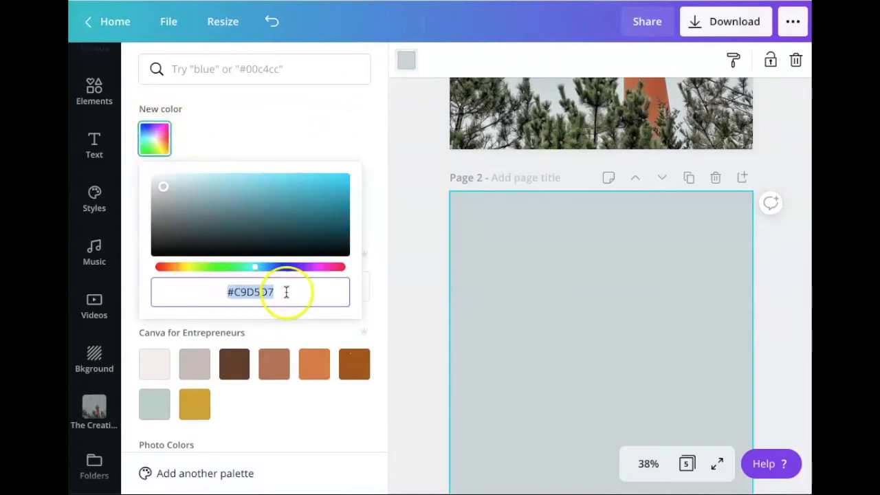
left_click(598, 316)
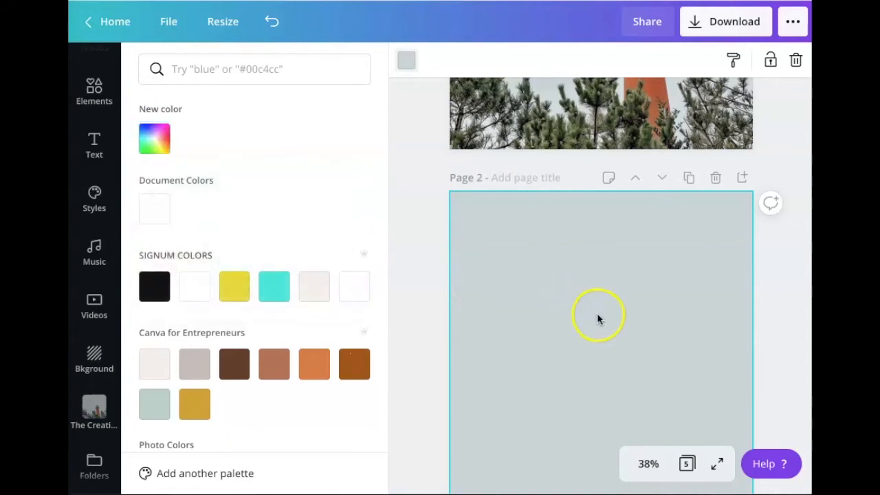
left_click(94, 410)
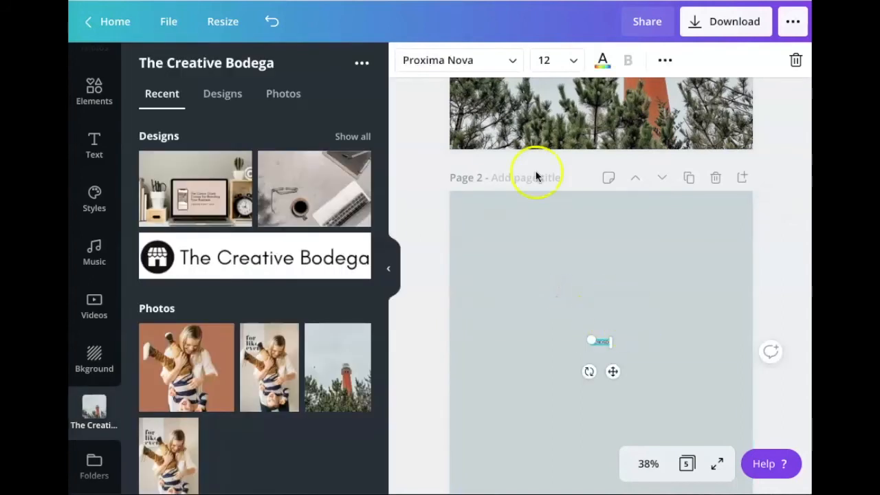
left_click(575, 60)
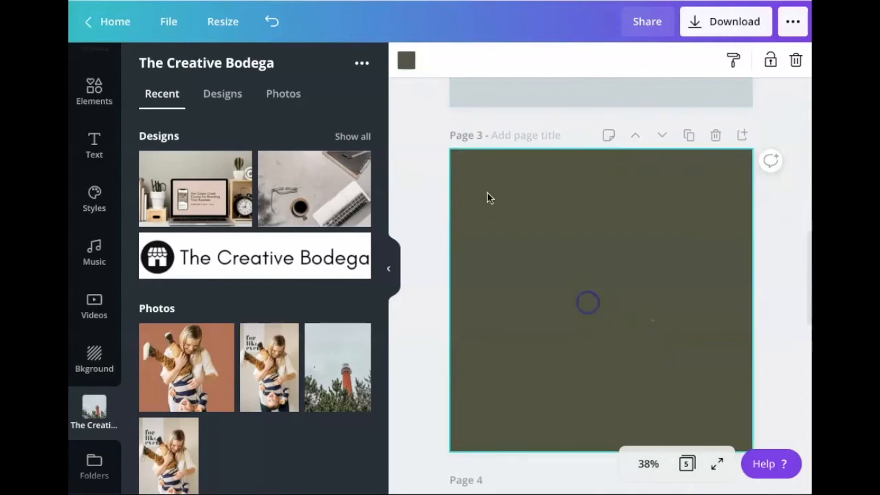
Step: Read page 3's dark olive as #525540 and page 4's warm grey as #848479 in the colour picker
left_click(406, 60)
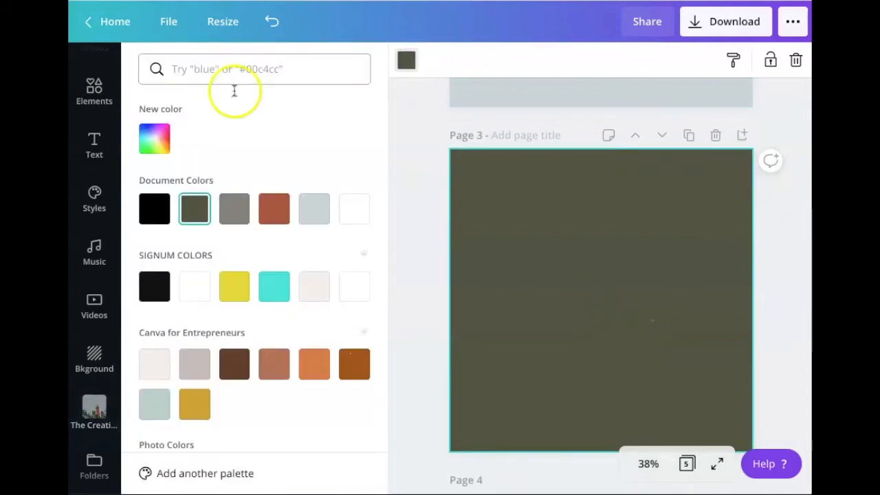
left_click(154, 137)
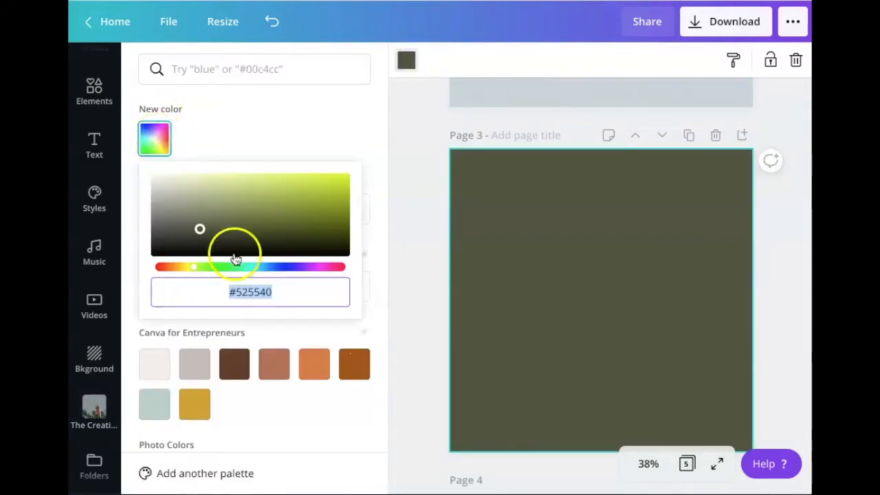
mouse_move(605, 302)
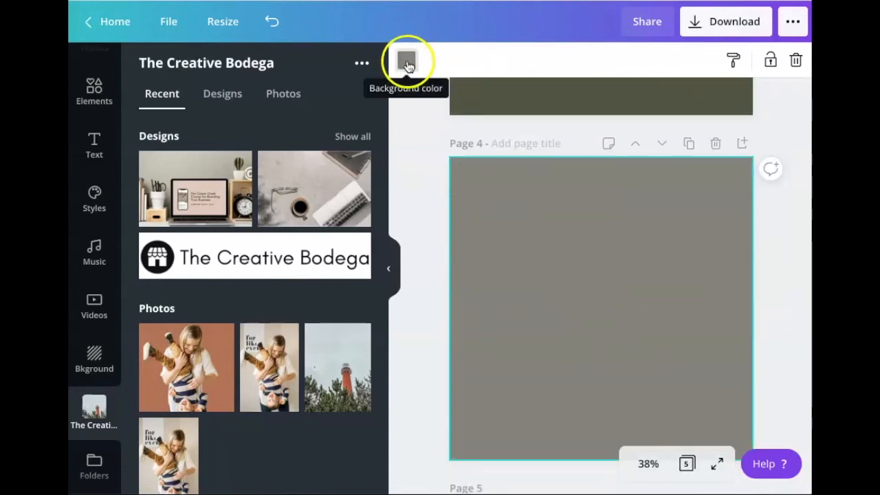
left_click(407, 61)
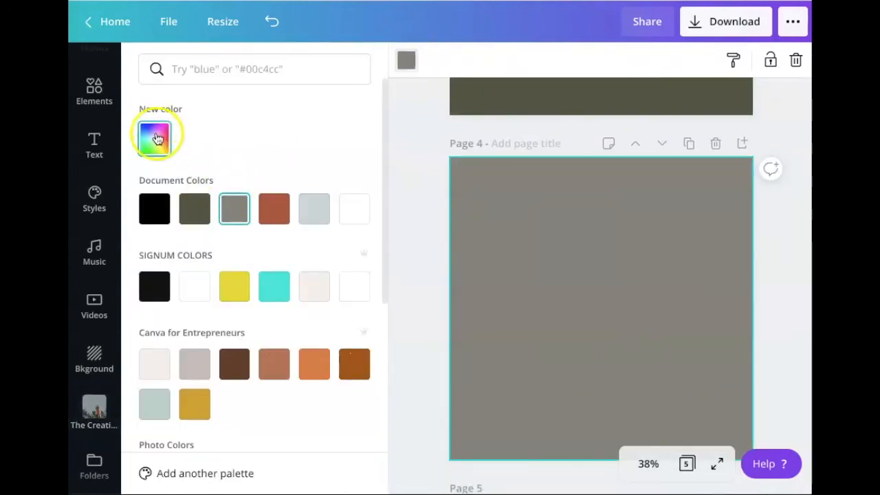
left_click(154, 134)
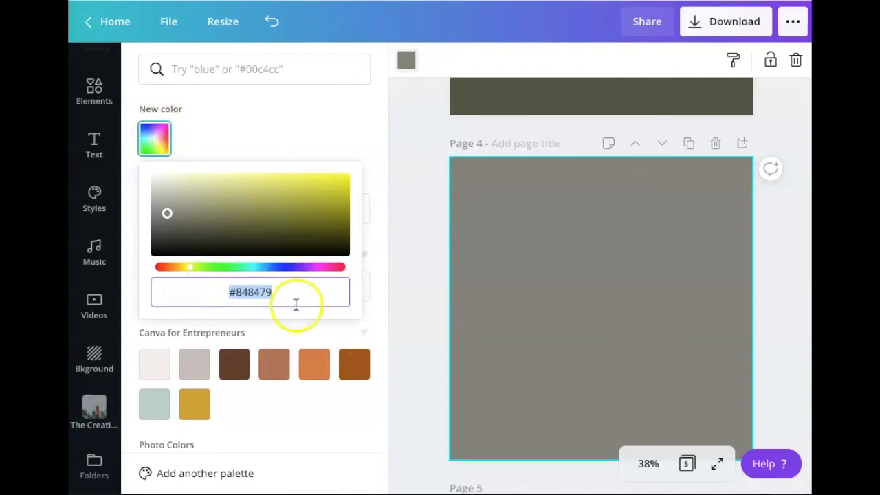
left_click(598, 305)
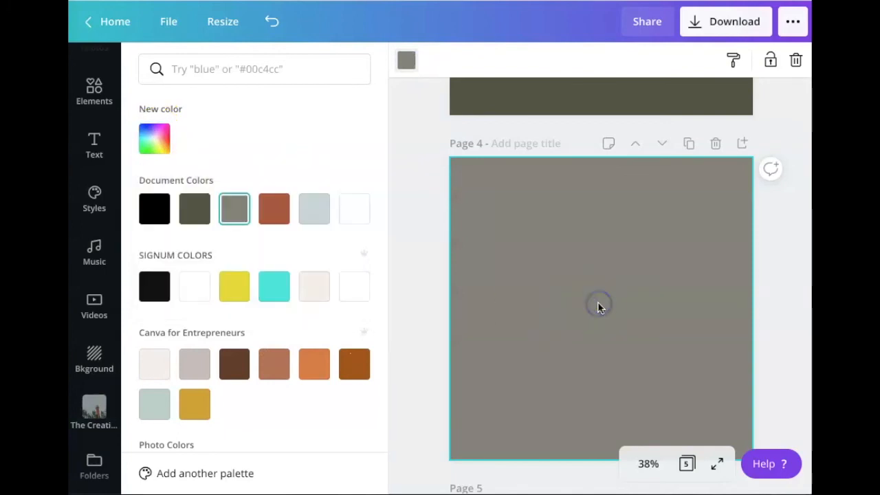